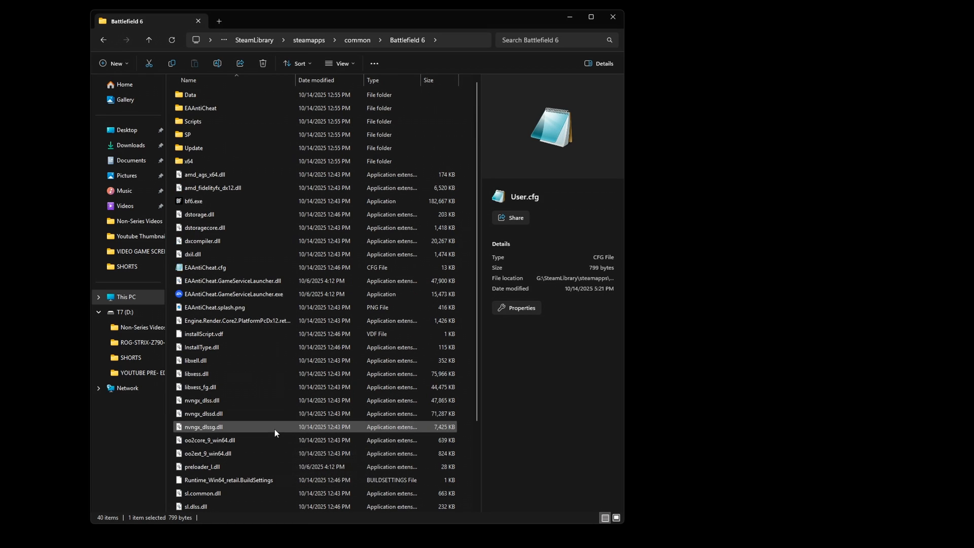
- Scroll the Battlefield 6 folder list until User.cfg comes into view
scroll(down, 3)
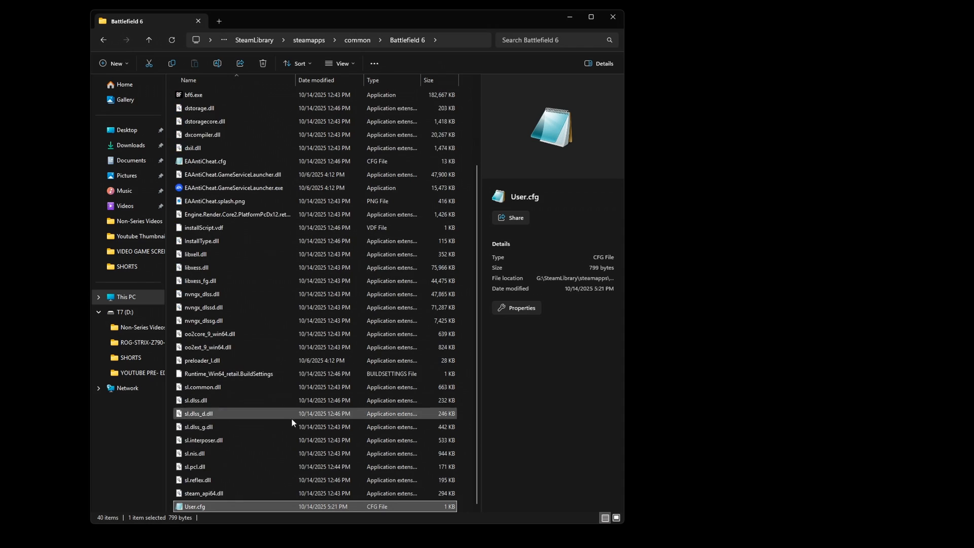
mouse_move(214, 508)
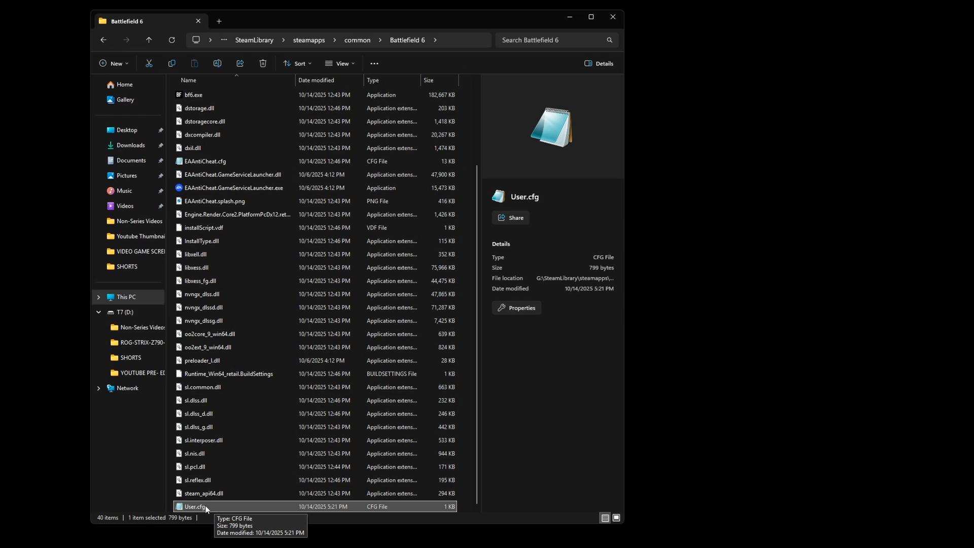
- Open User.cfg in Notepad from its right-click menu in the game folder
right_click(195, 506)
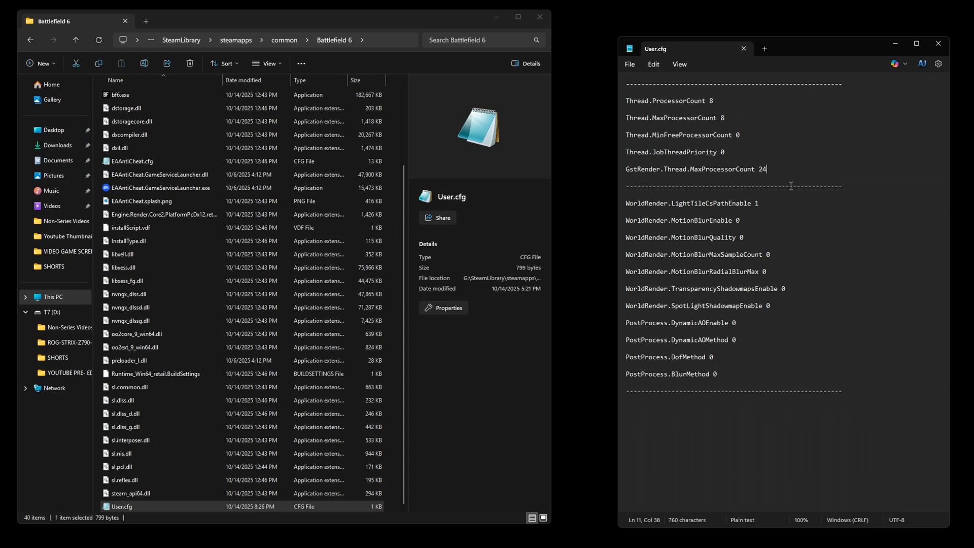
mouse_move(777, 269)
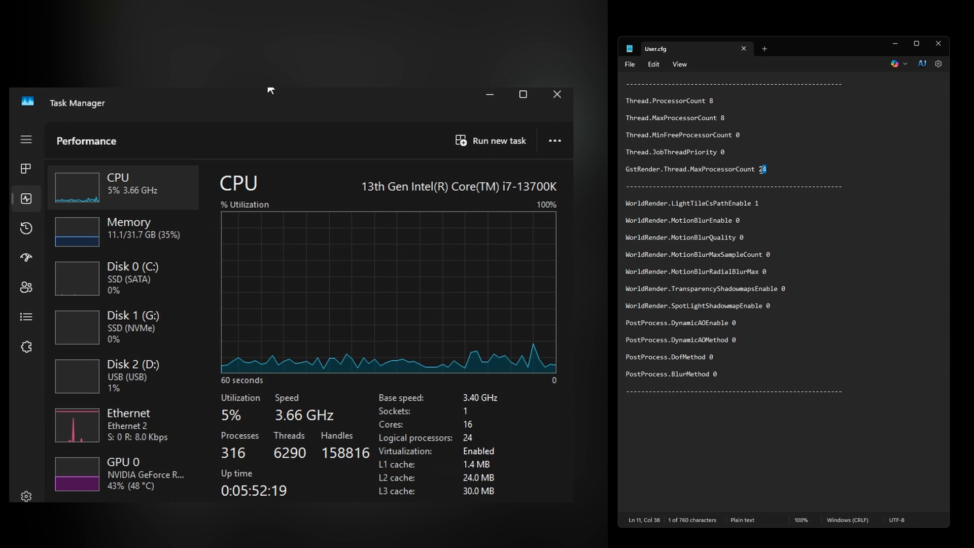
- Select the render thread maximum value 24 in User.cfg to compare with logical processors
double_click(762, 170)
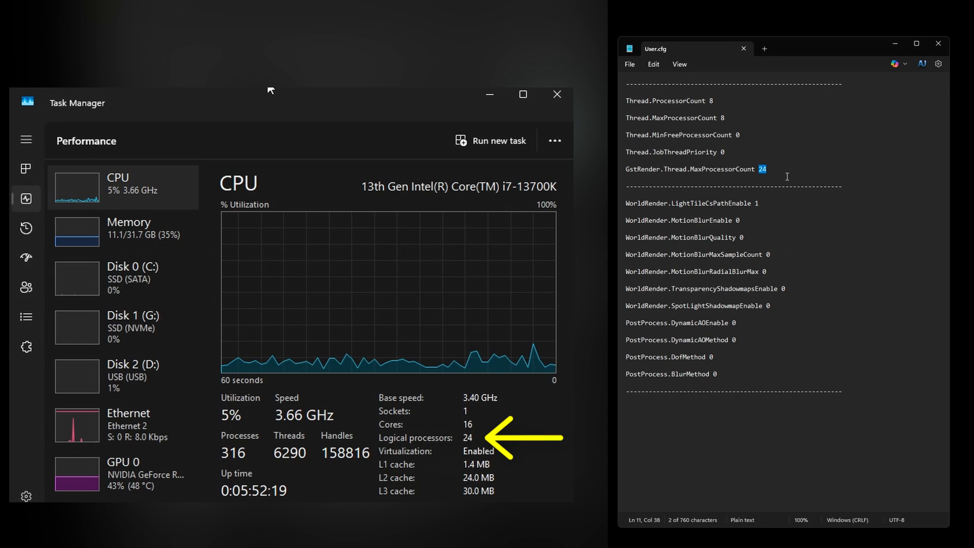
mouse_move(773, 142)
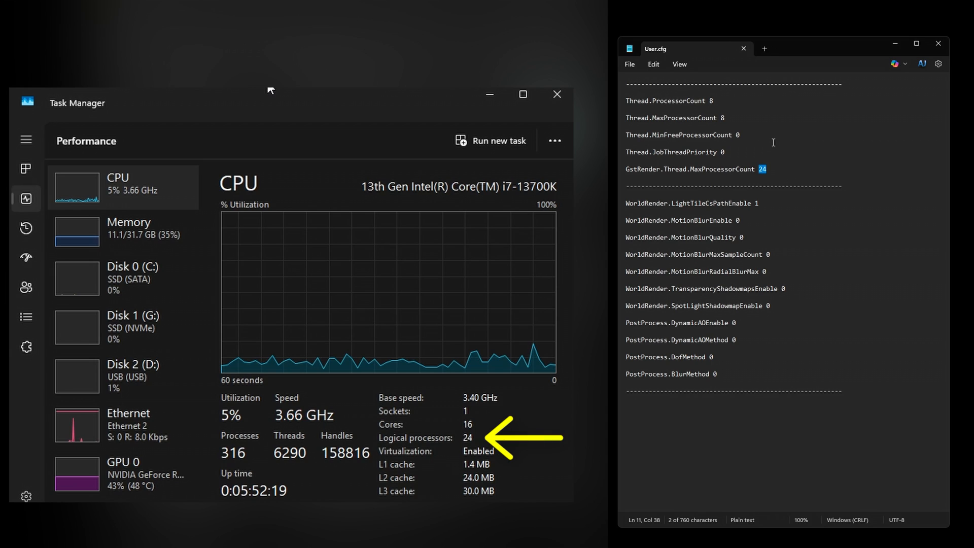